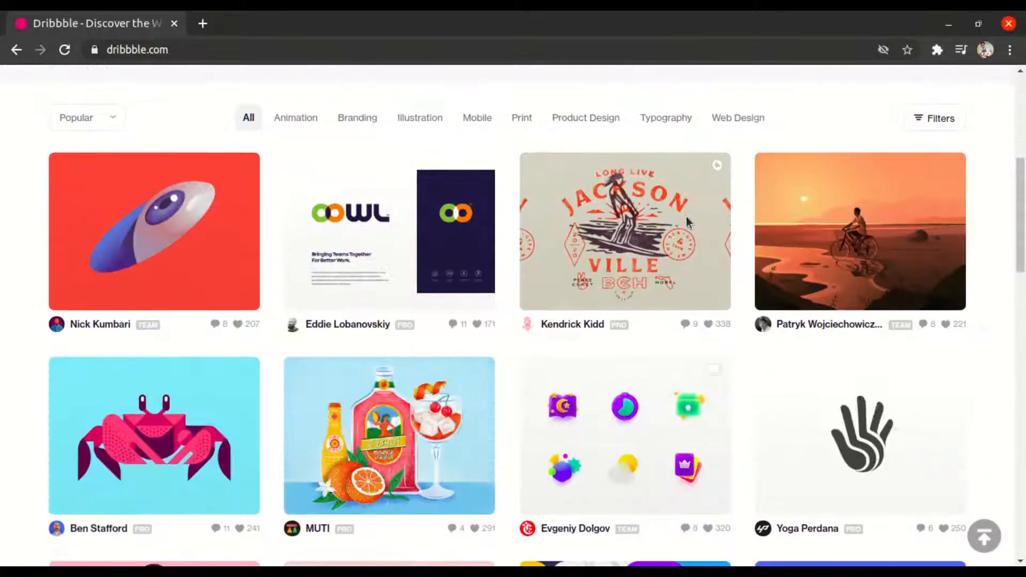
# Scroll down through the Pierre Hermé website
pyautogui.scroll(-3)
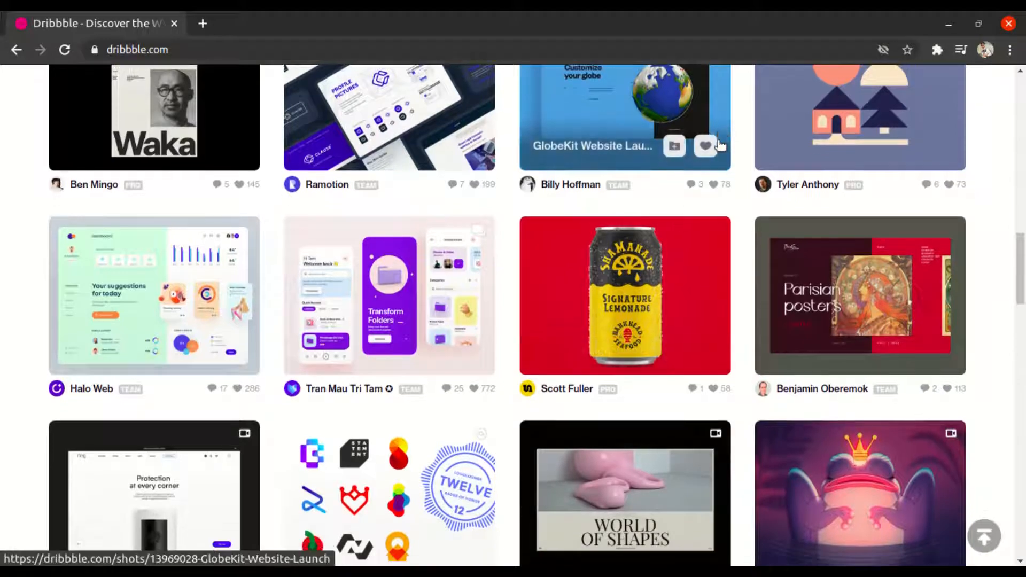
pyautogui.scroll(-3)
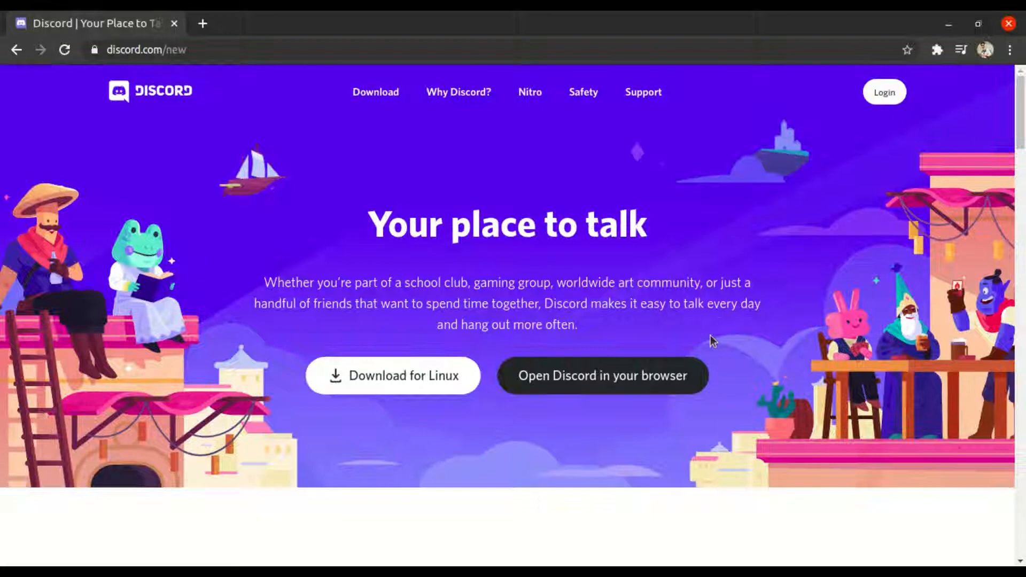
pyautogui.scroll(-3)
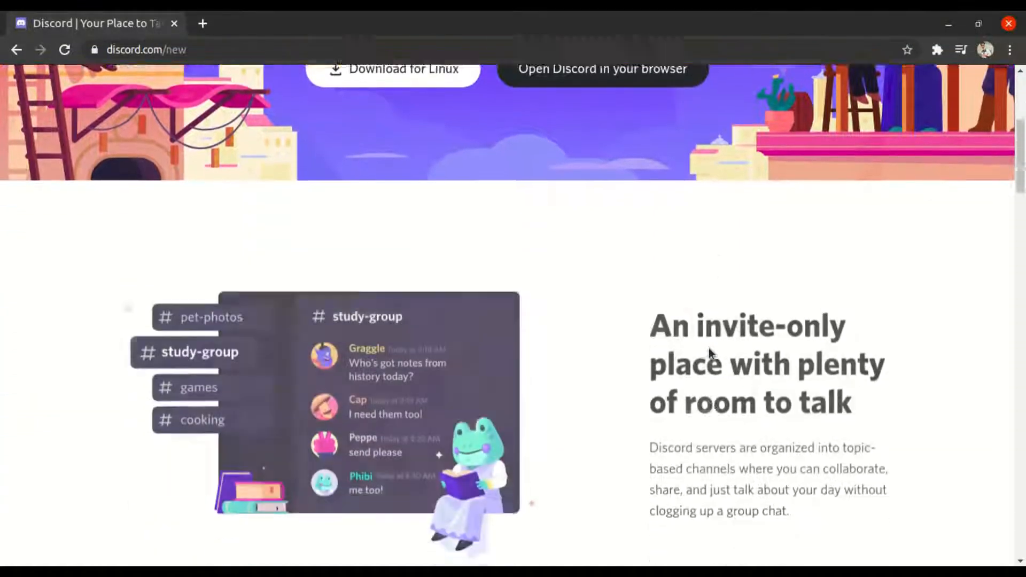
pyautogui.scroll(-3)
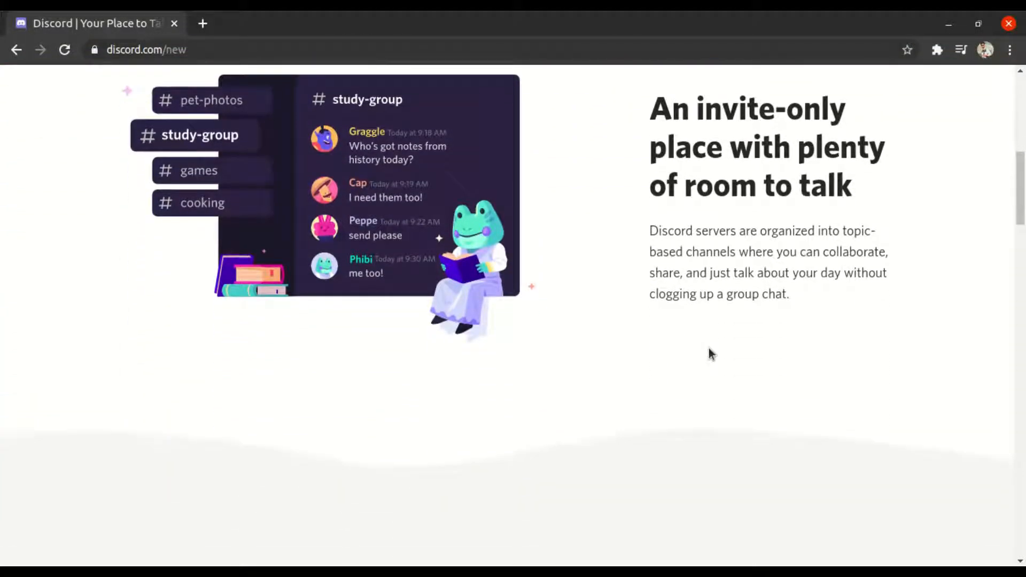
pyautogui.scroll(-3)
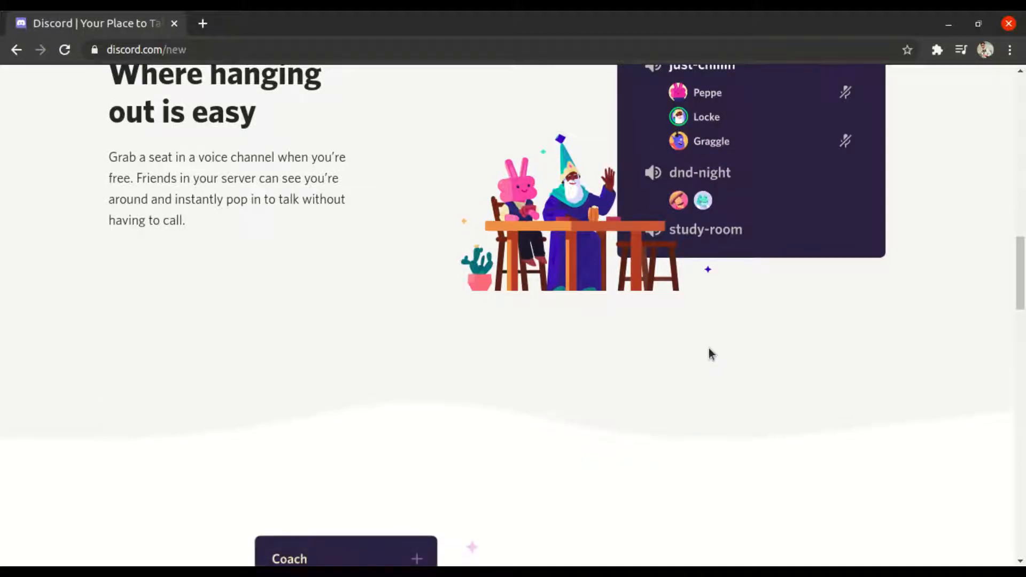
pyautogui.scroll(-3)
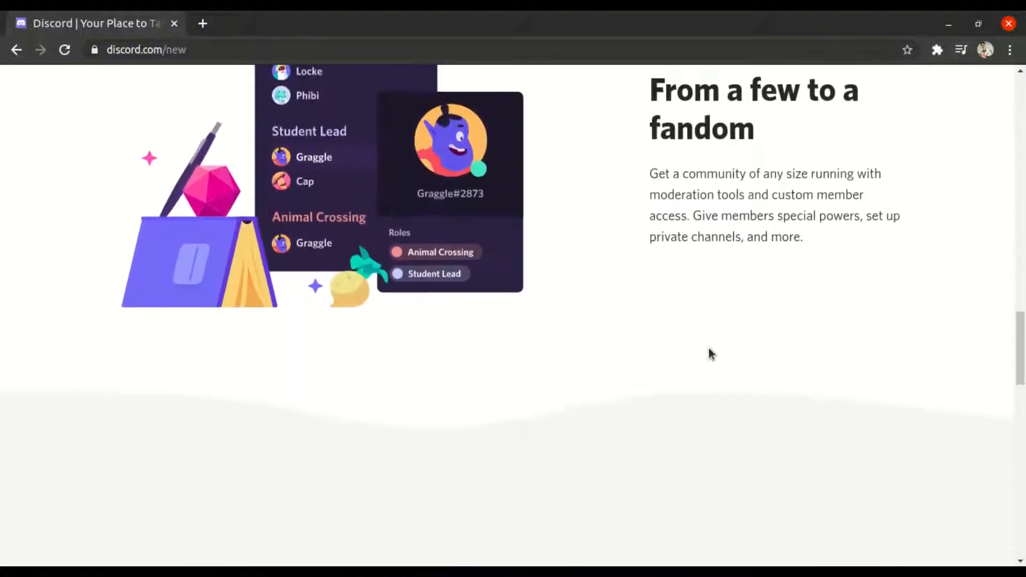
pyautogui.scroll(-3)
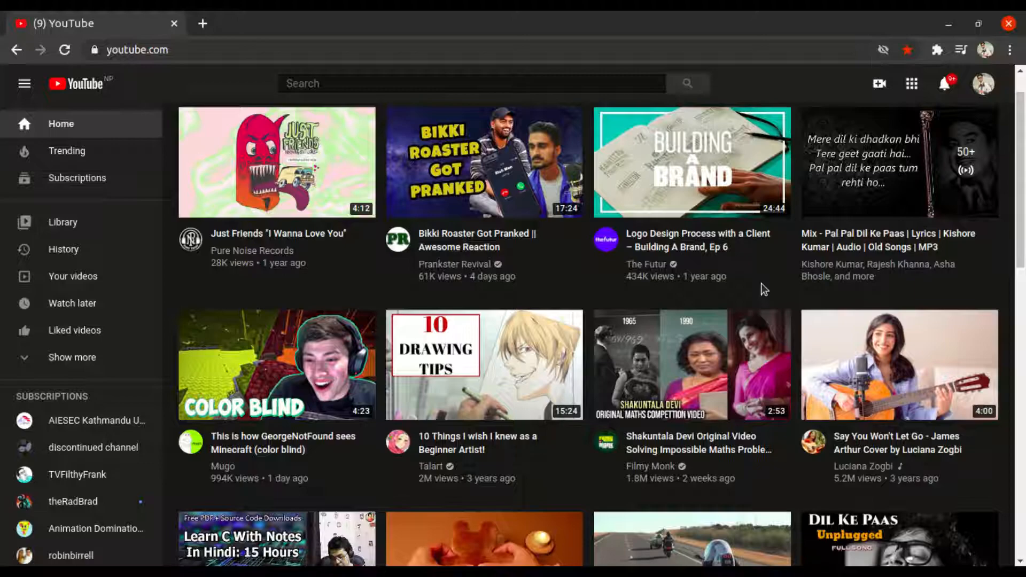
pyautogui.scroll(-3)
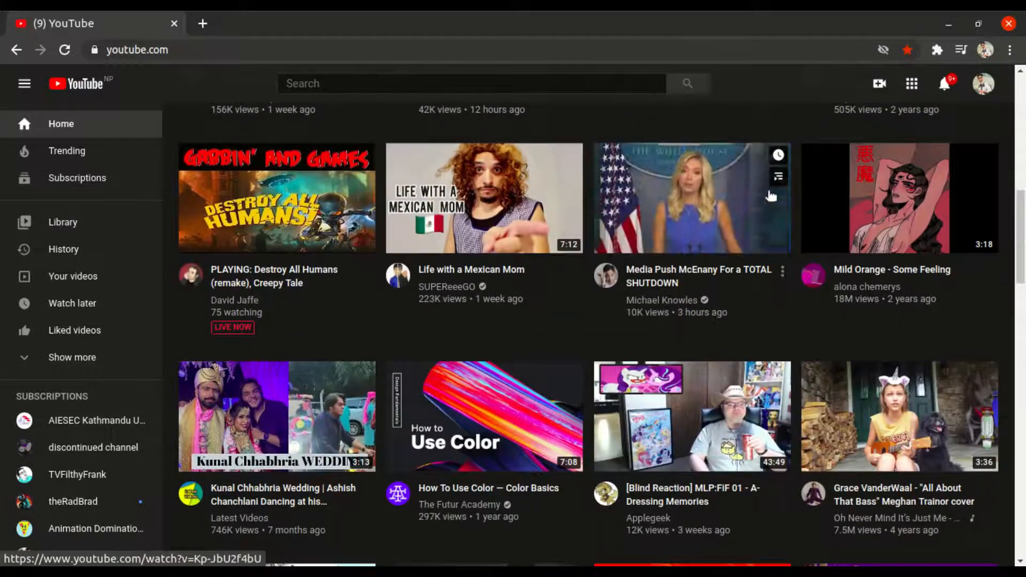
pyautogui.scroll(-3)
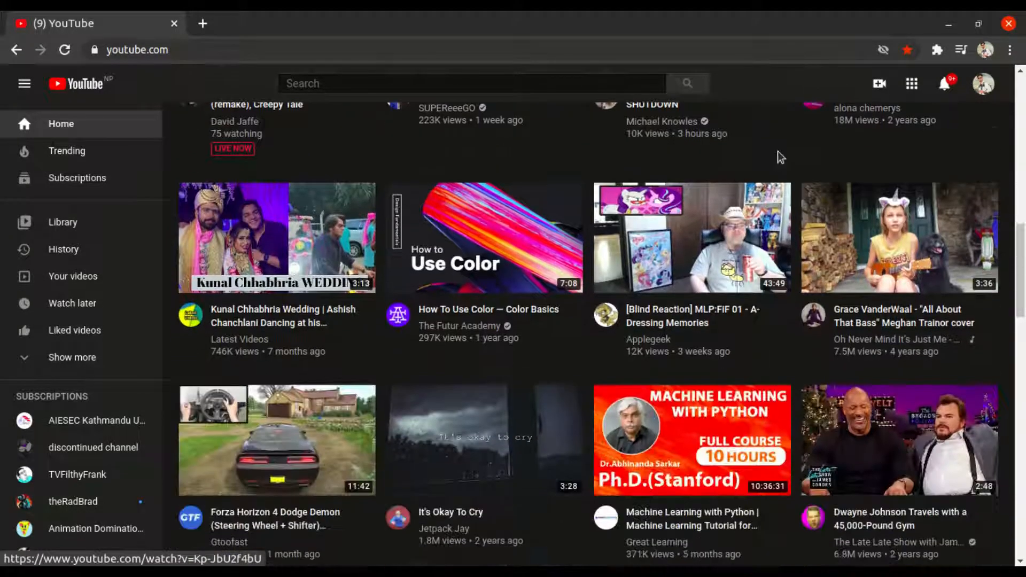
pyautogui.scroll(-3)
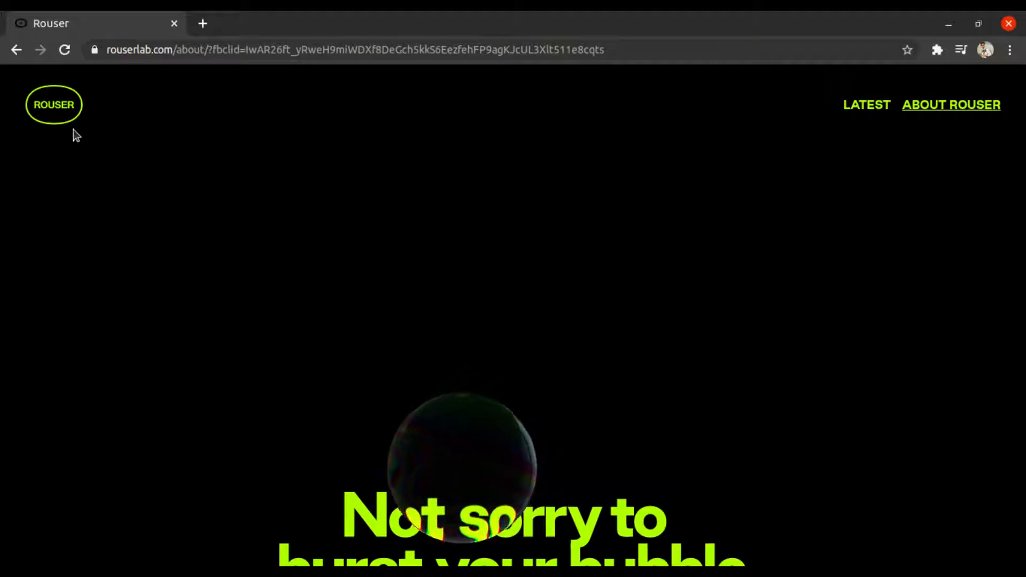
pyautogui.scroll(-3)
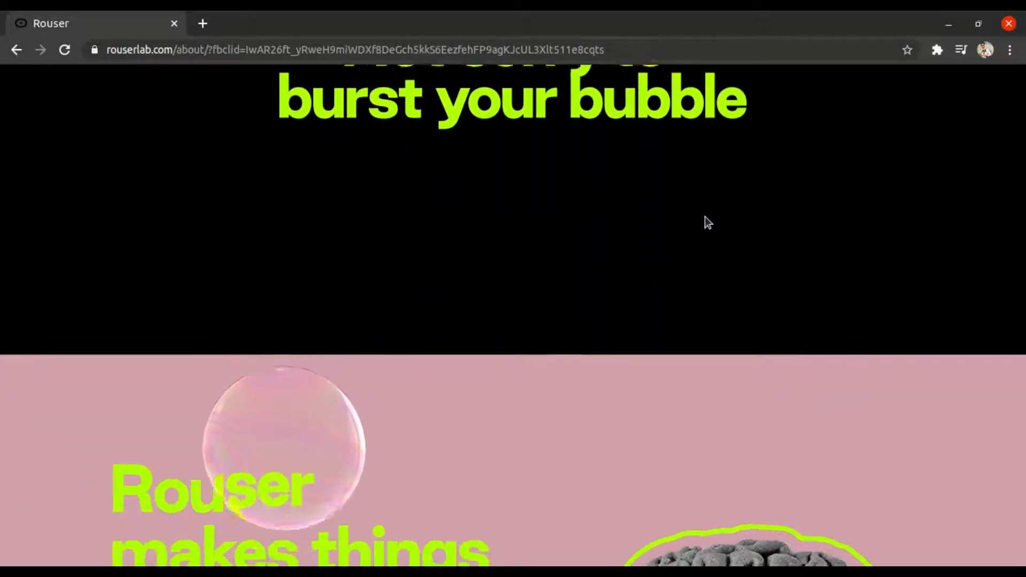
pyautogui.scroll(-3)
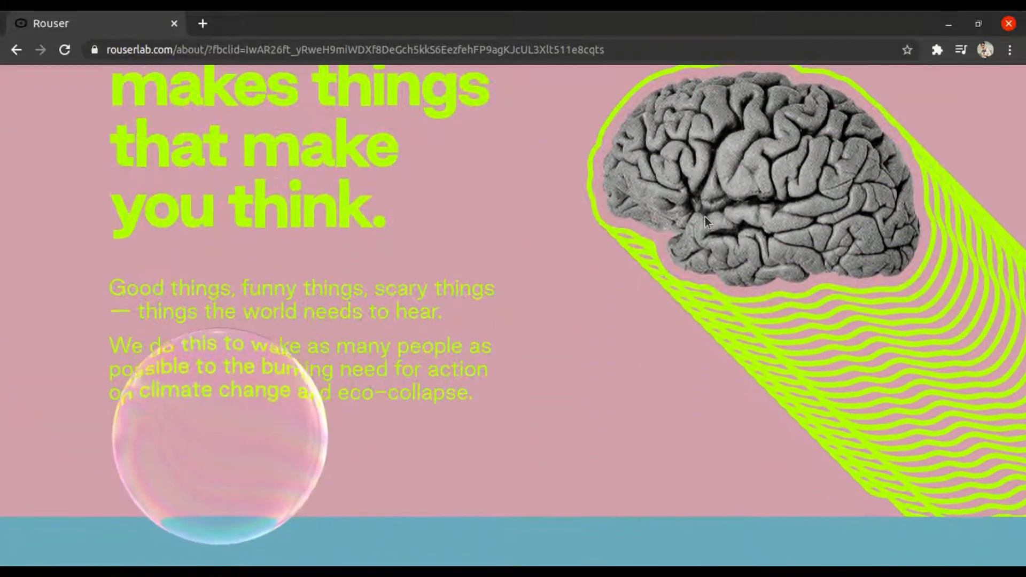
pyautogui.scroll(-3)
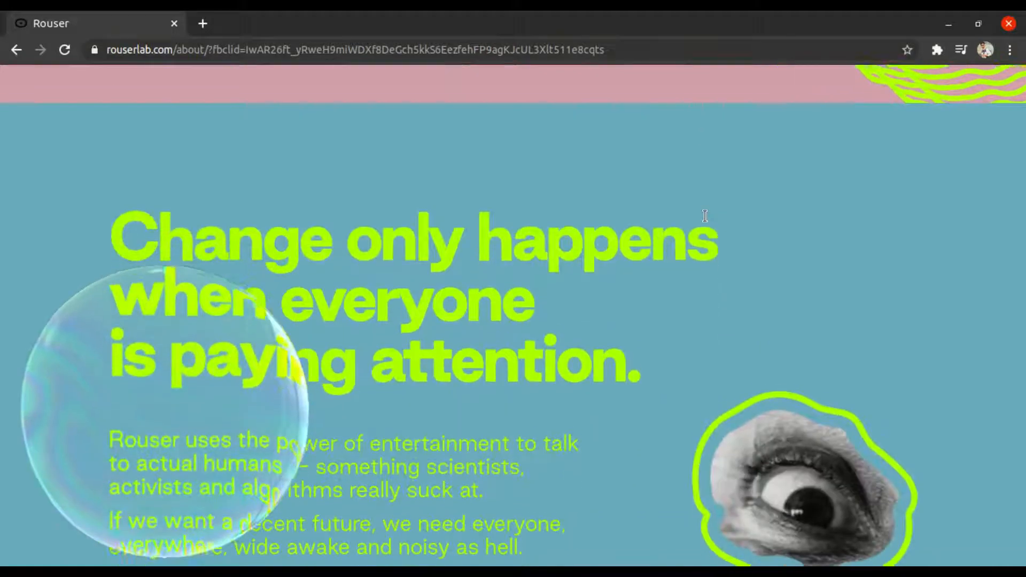
pyautogui.scroll(-3)
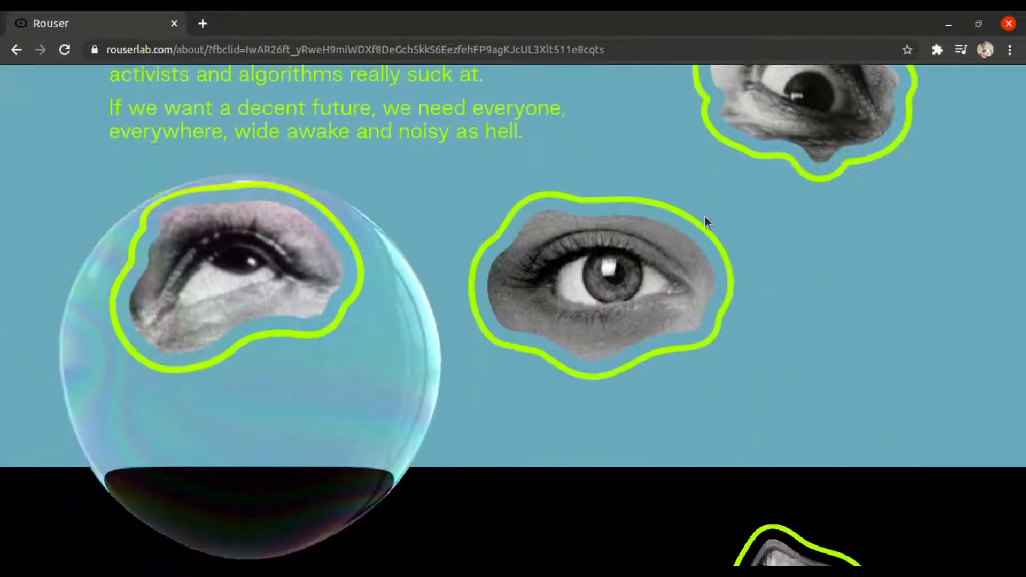
pyautogui.scroll(-3)
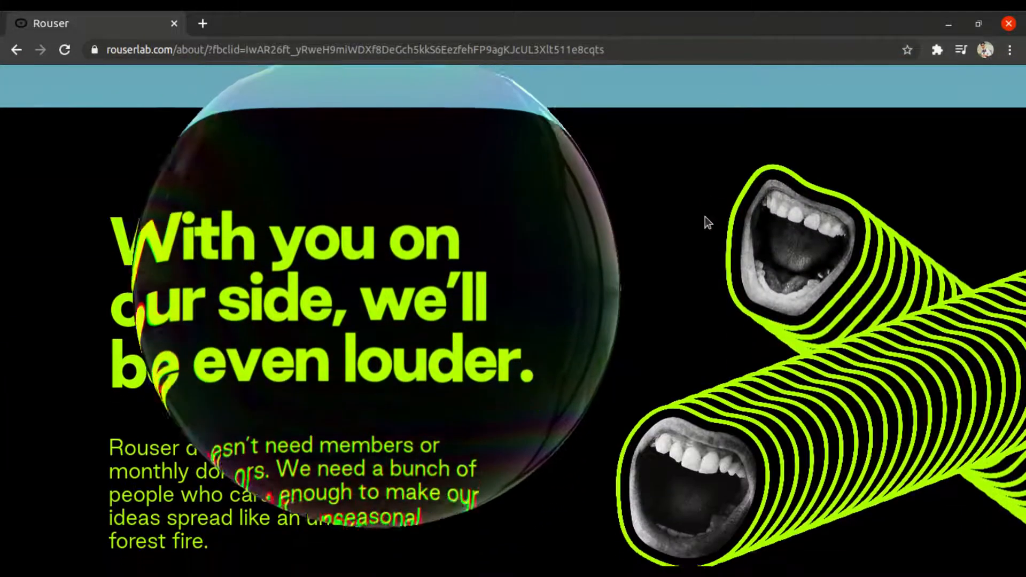
pyautogui.scroll(-3)
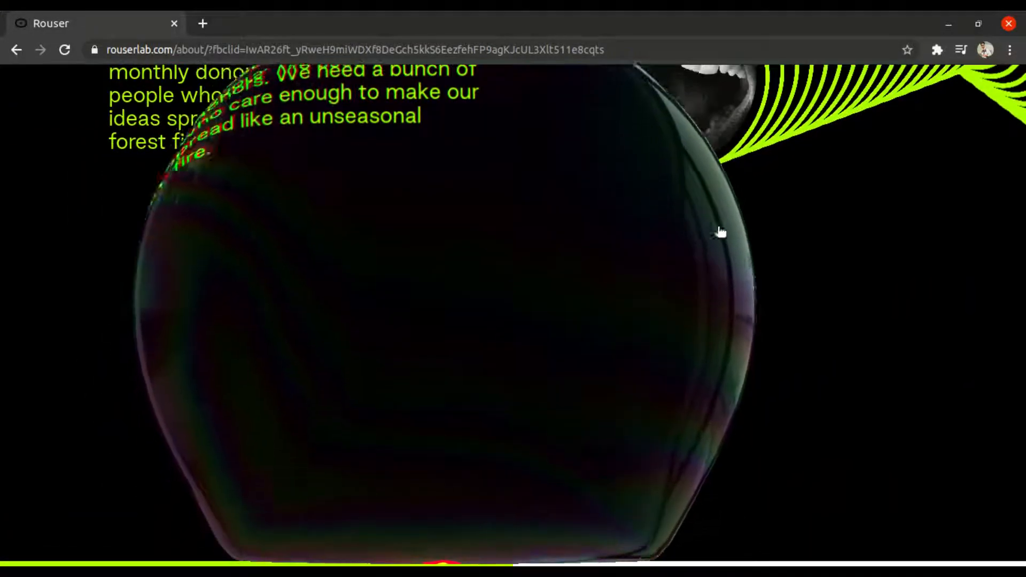
pyautogui.scroll(-3)
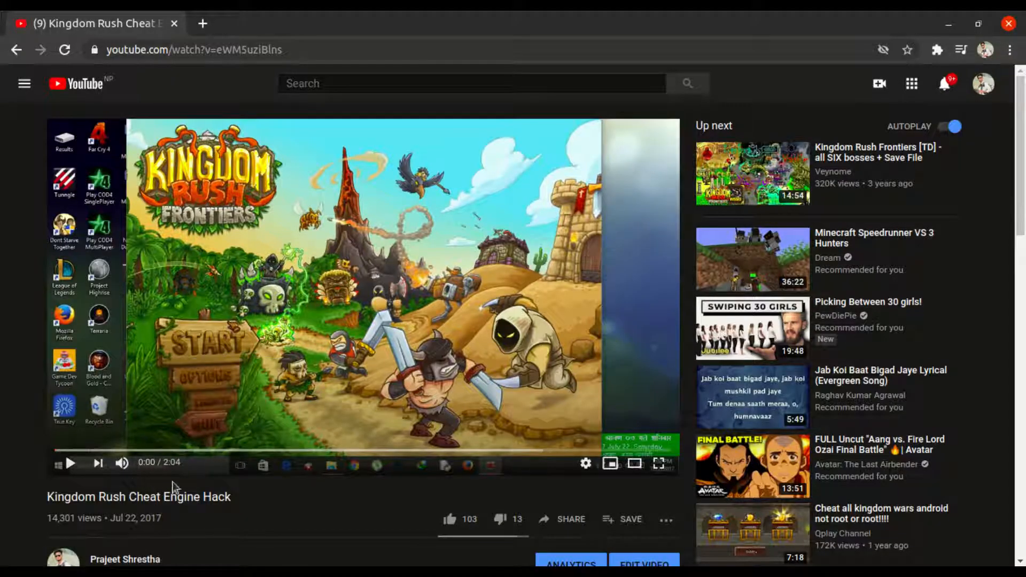
# Move through the Pierre Hermé intro page to the language choice, keeping English selected
pyautogui.click(69, 463)
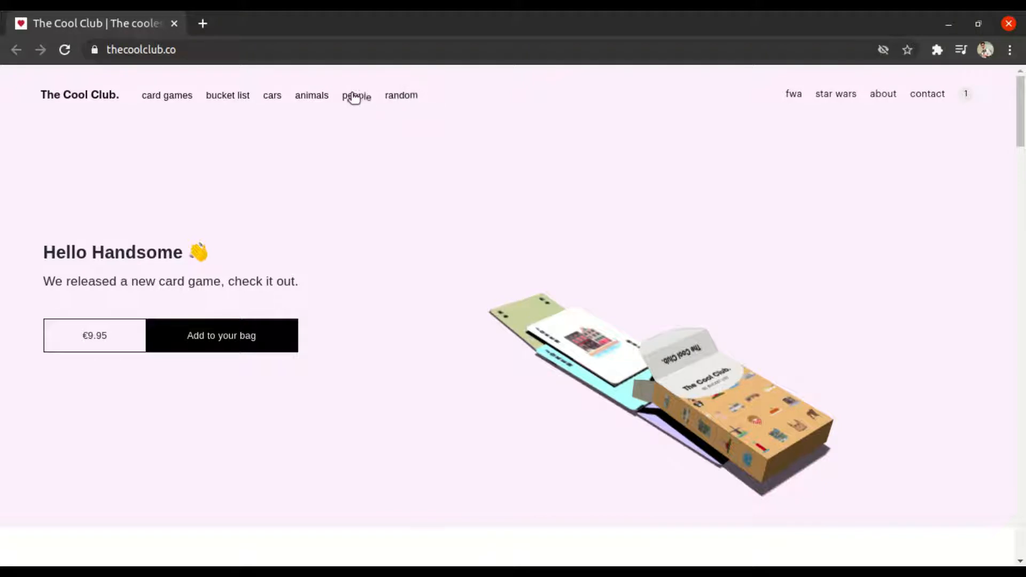
pyautogui.moveTo(227, 95)
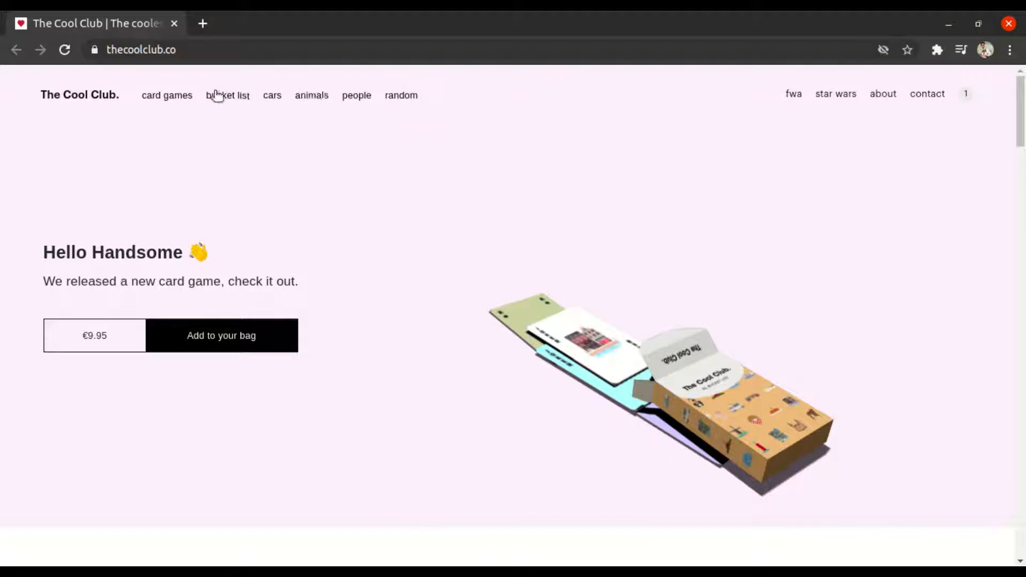
pyautogui.moveTo(131, 145)
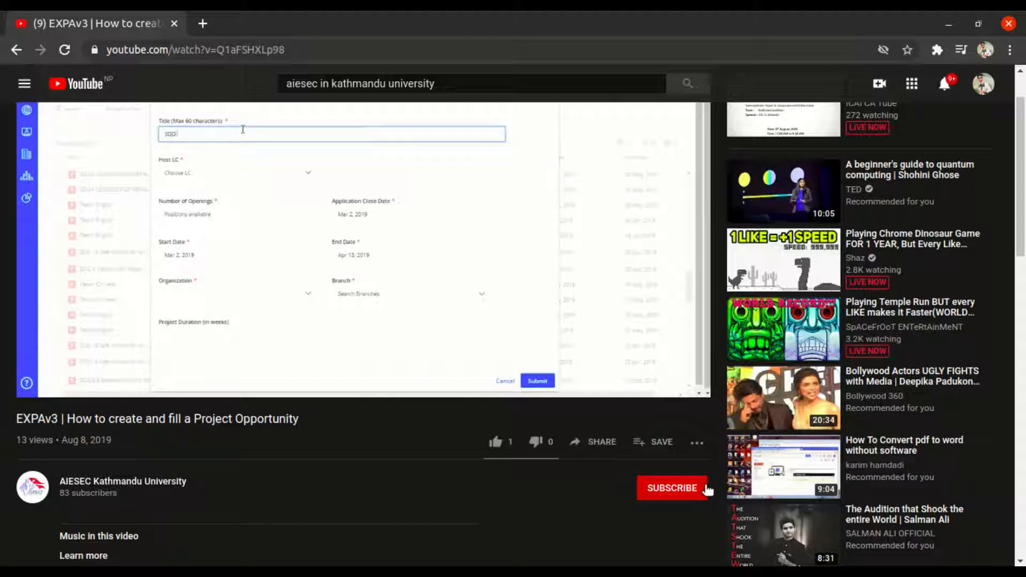
pyautogui.click(671, 488)
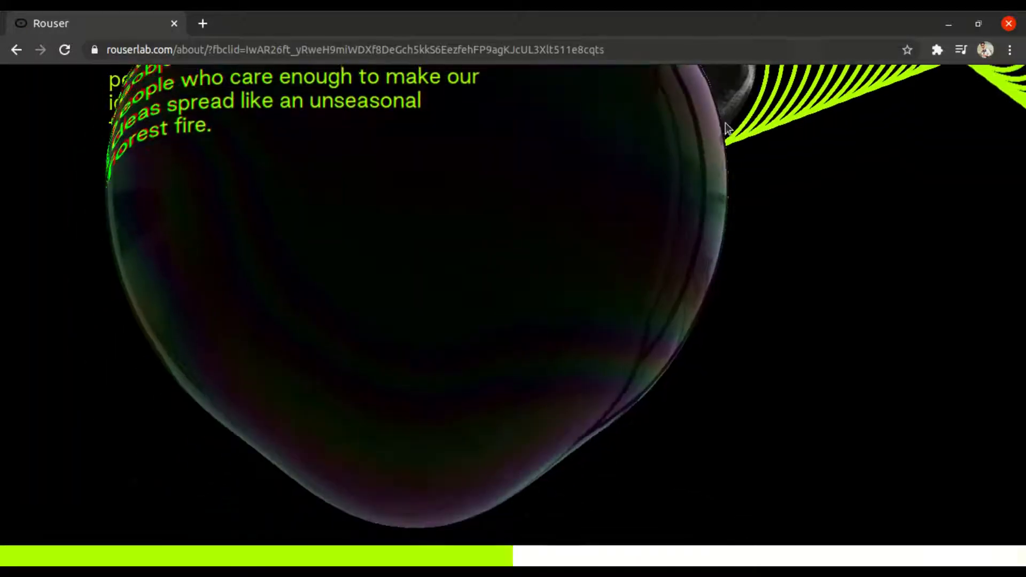
pyautogui.scroll(-3)
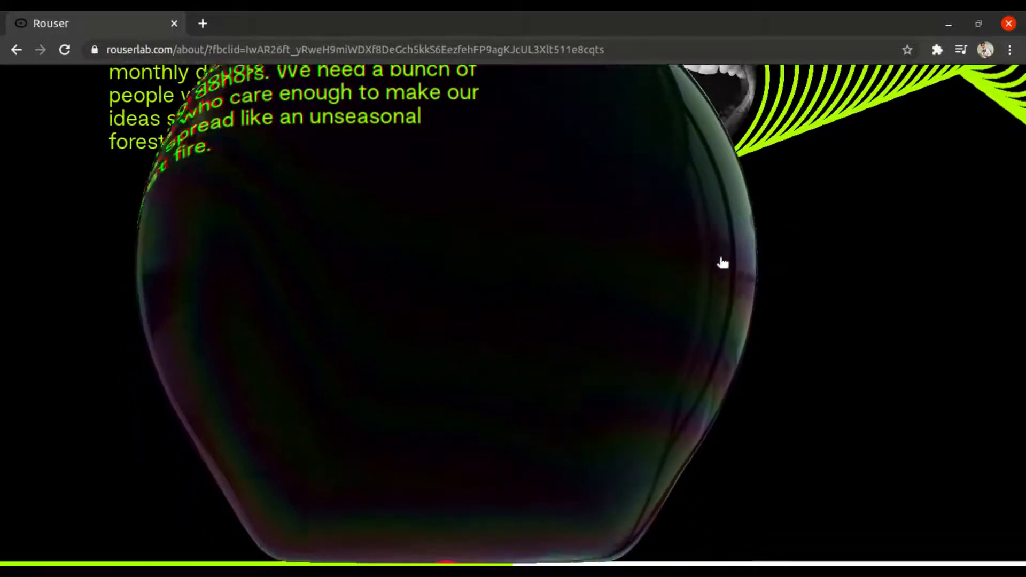
pyautogui.scroll(-3)
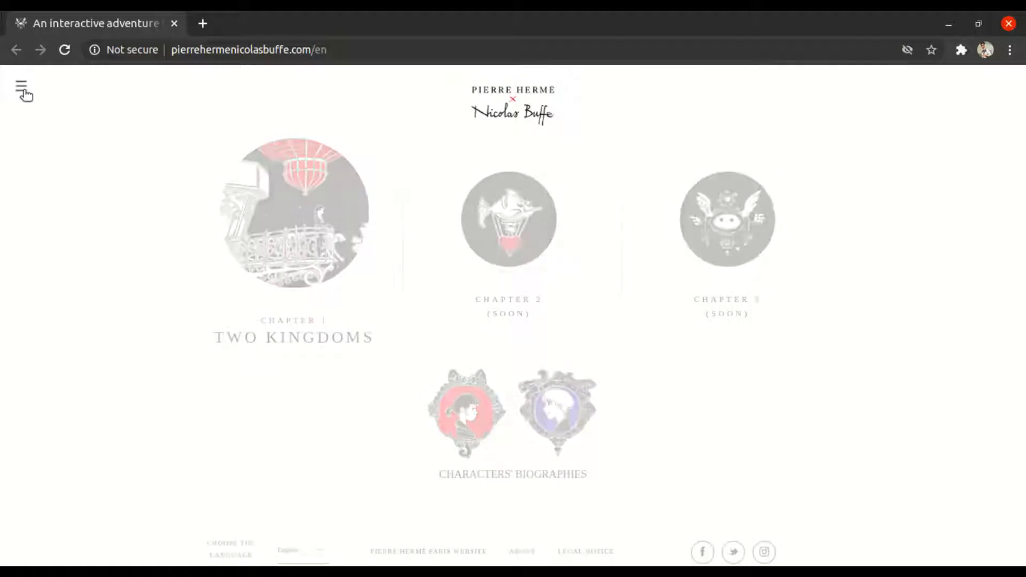
pyautogui.click(23, 88)
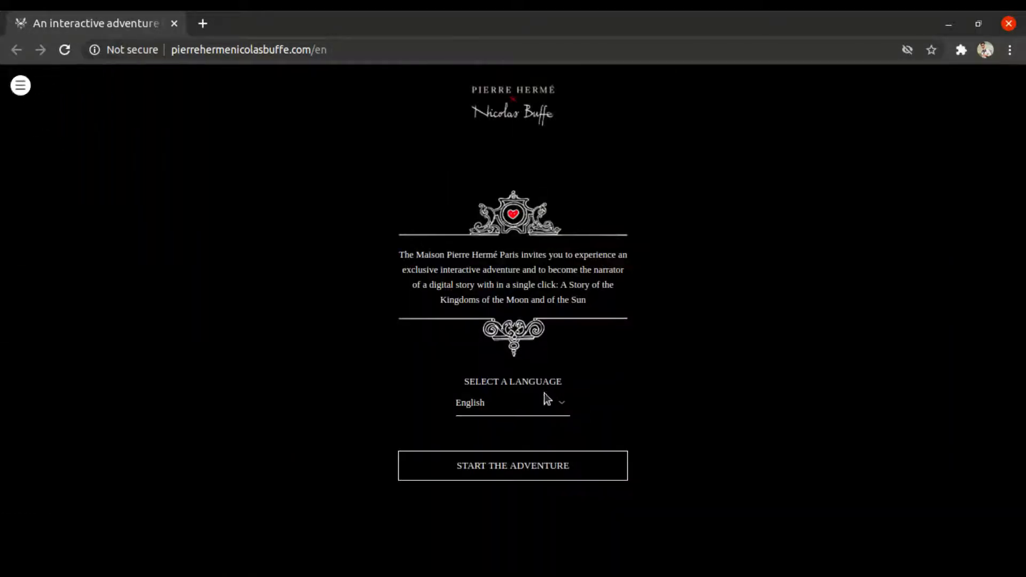
# Start the adventure and load Chapter 1, Two Kingdoms
pyautogui.click(513, 466)
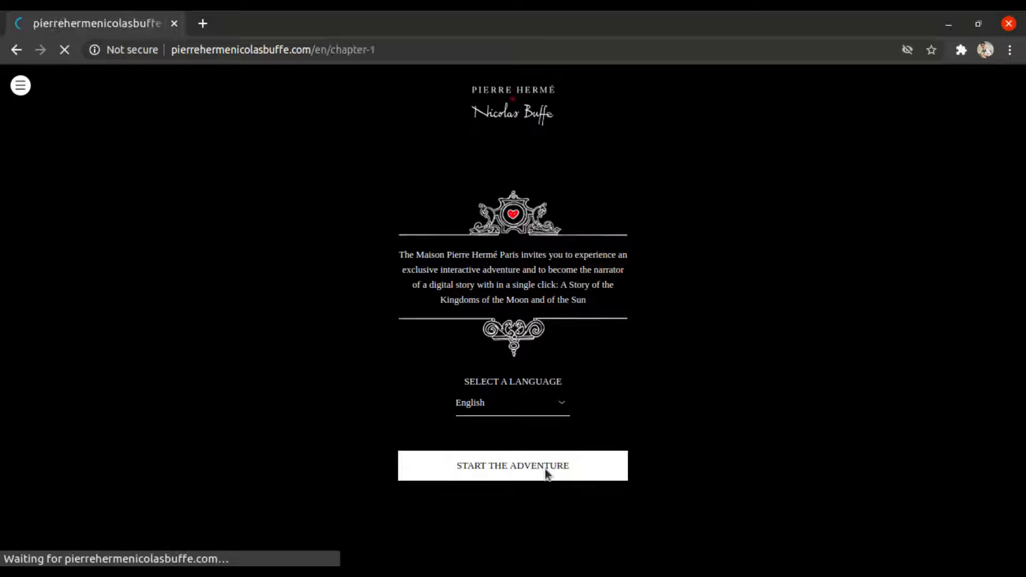
pyautogui.click(512, 466)
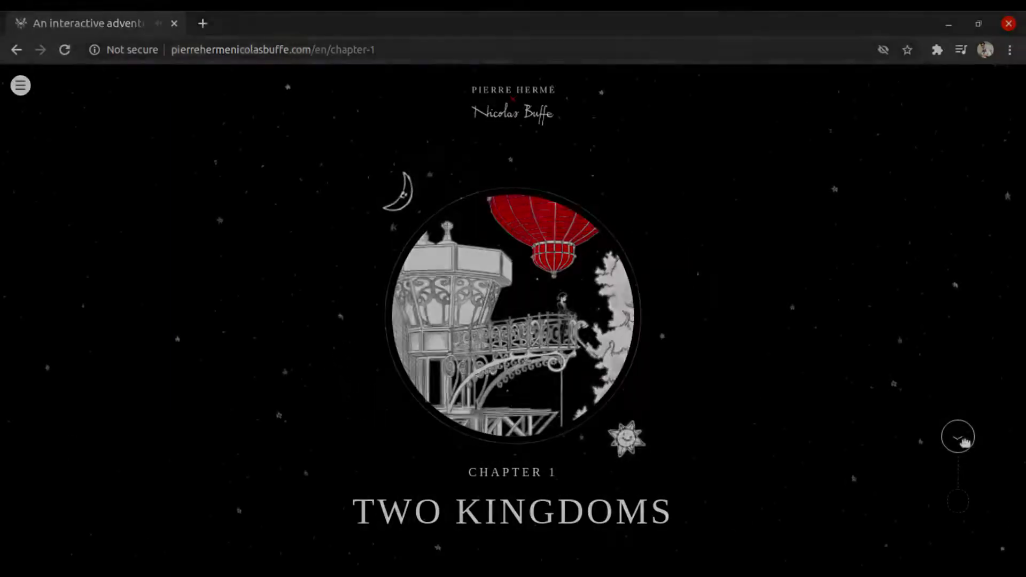
pyautogui.scroll(-3)
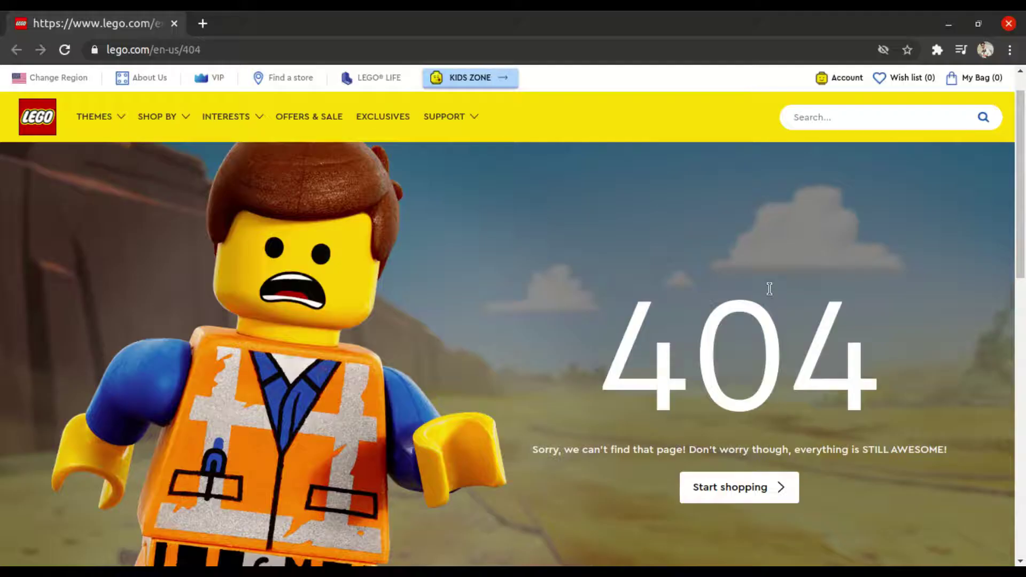
# Scroll the LEGO 404 page to its support, guarantee, subscription and store-finder footer
pyautogui.scroll(-3)
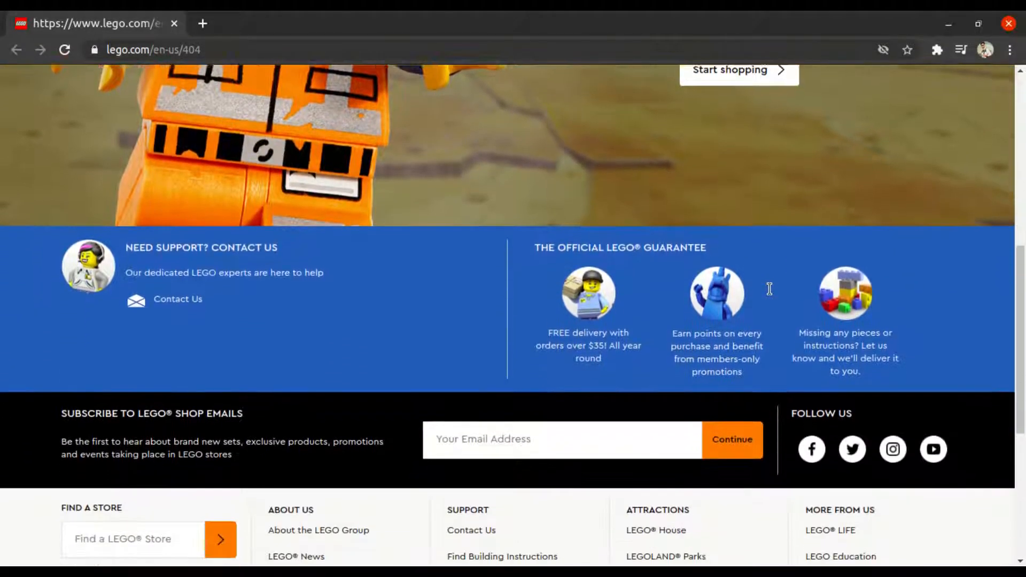
pyautogui.scroll(3)
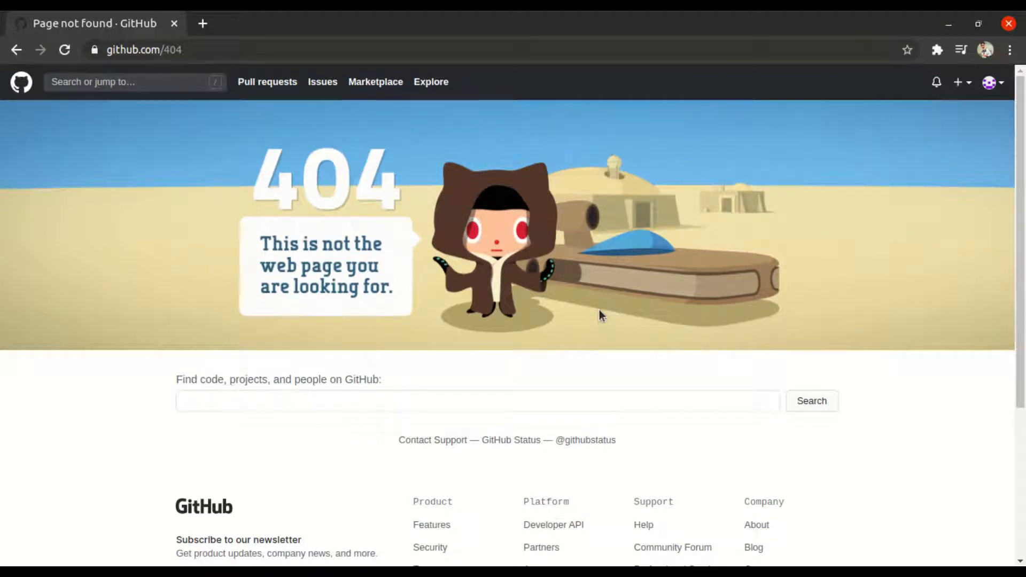
# Scroll the GitHub 404 page down to the code search box and footer links
pyautogui.scroll(-3)
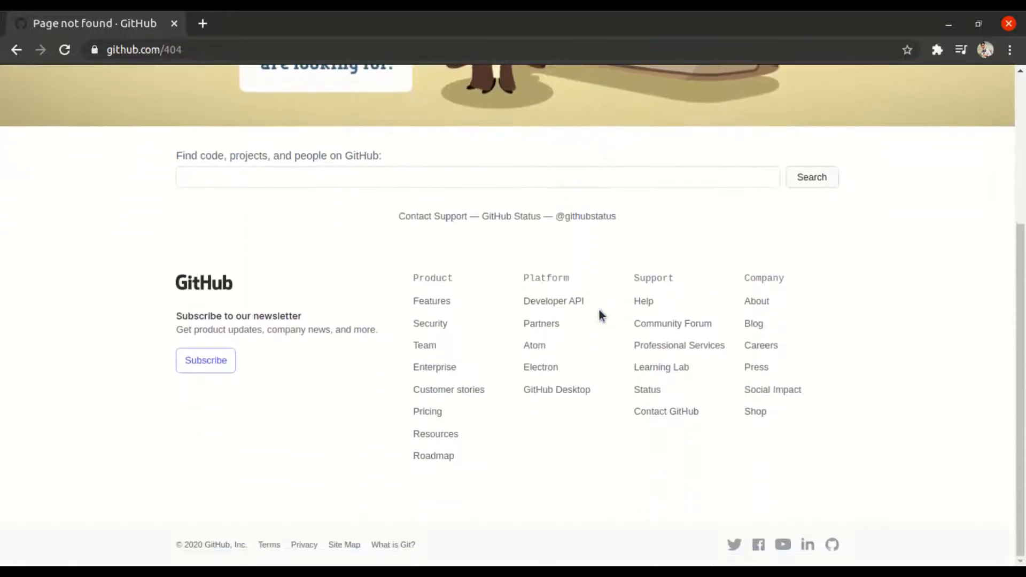
pyautogui.scroll(3)
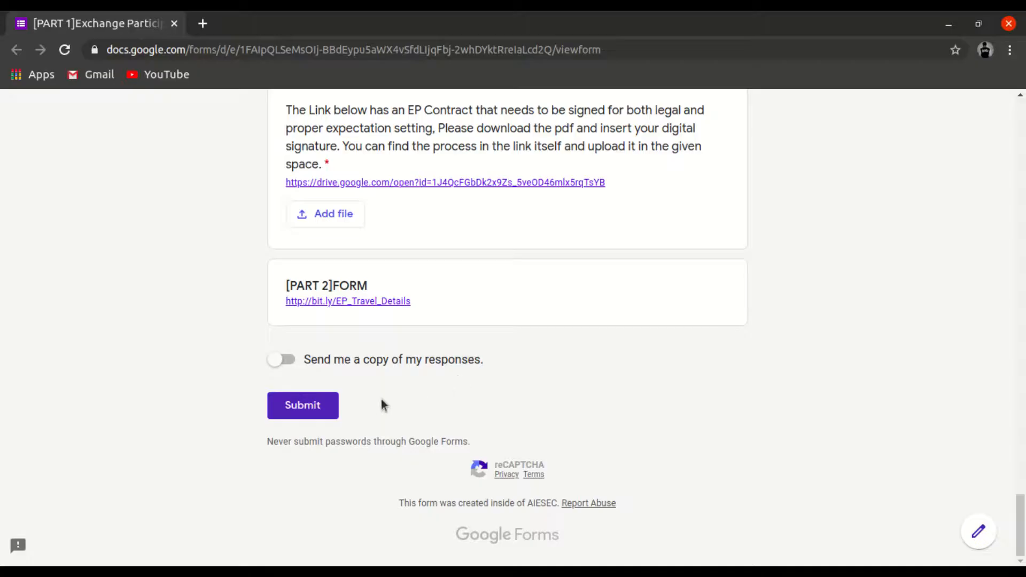
pyautogui.moveTo(341, 432)
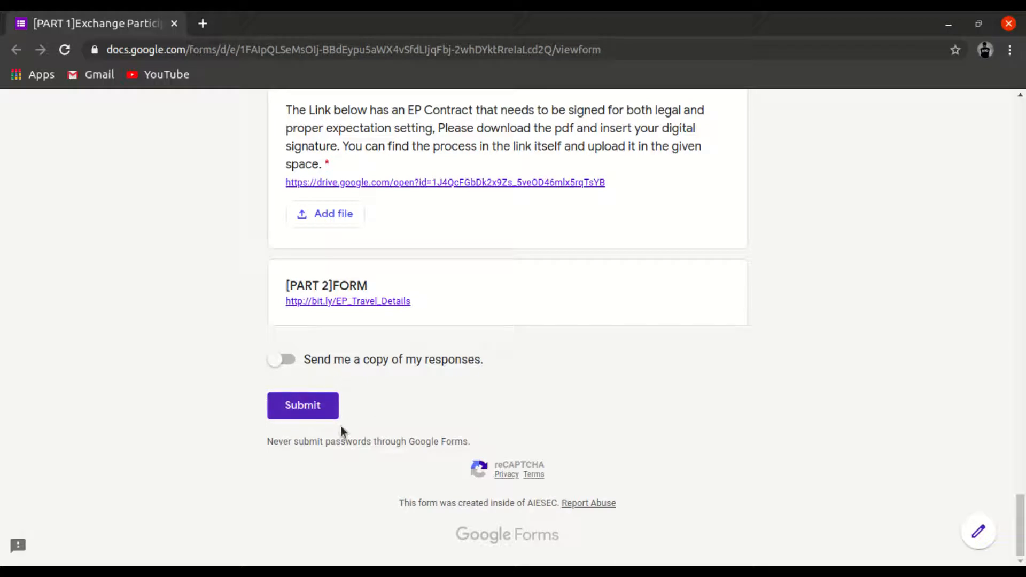
pyautogui.click(303, 405)
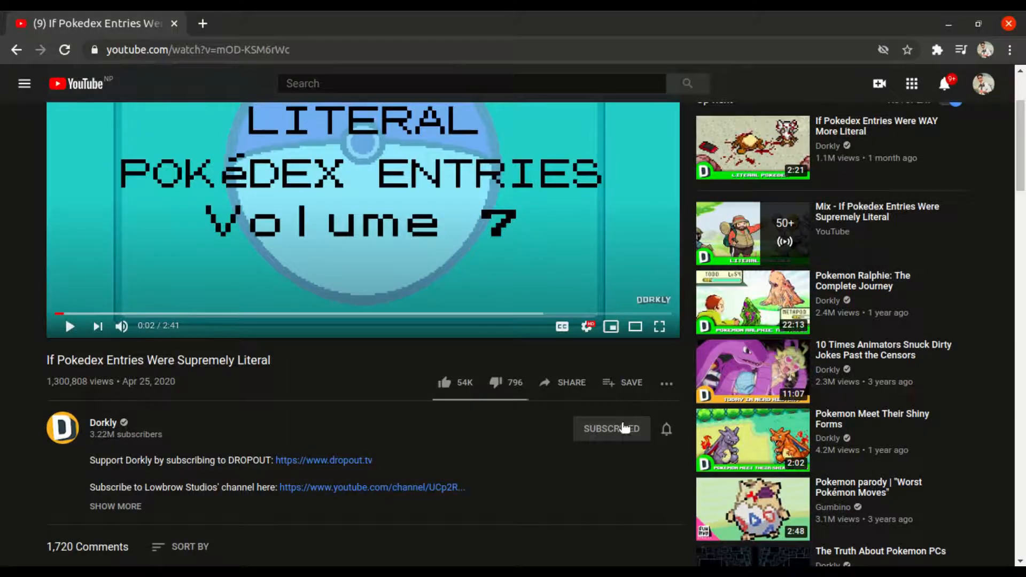
pyautogui.click(611, 429)
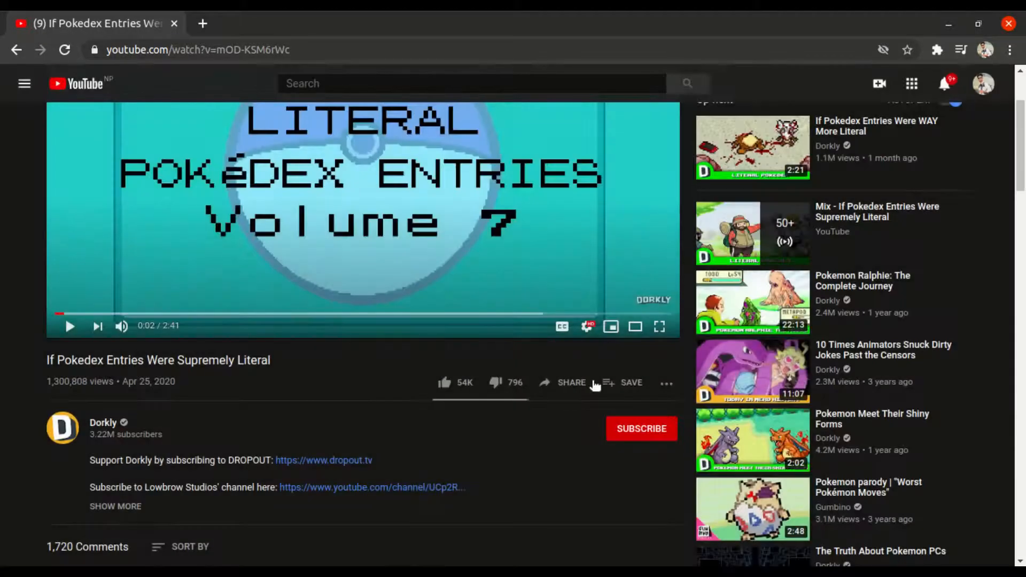
pyautogui.click(641, 429)
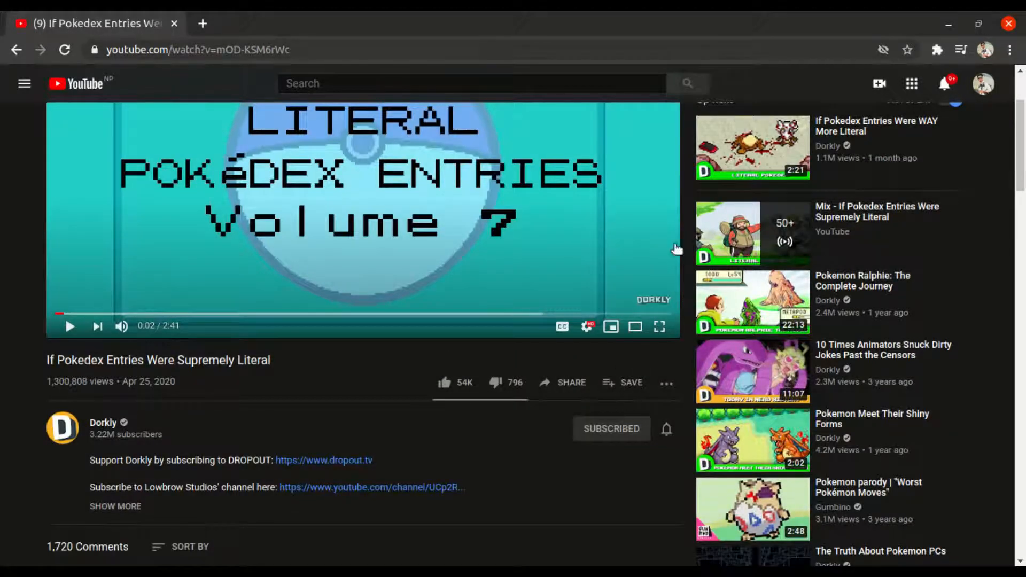
pyautogui.moveTo(859, 70)
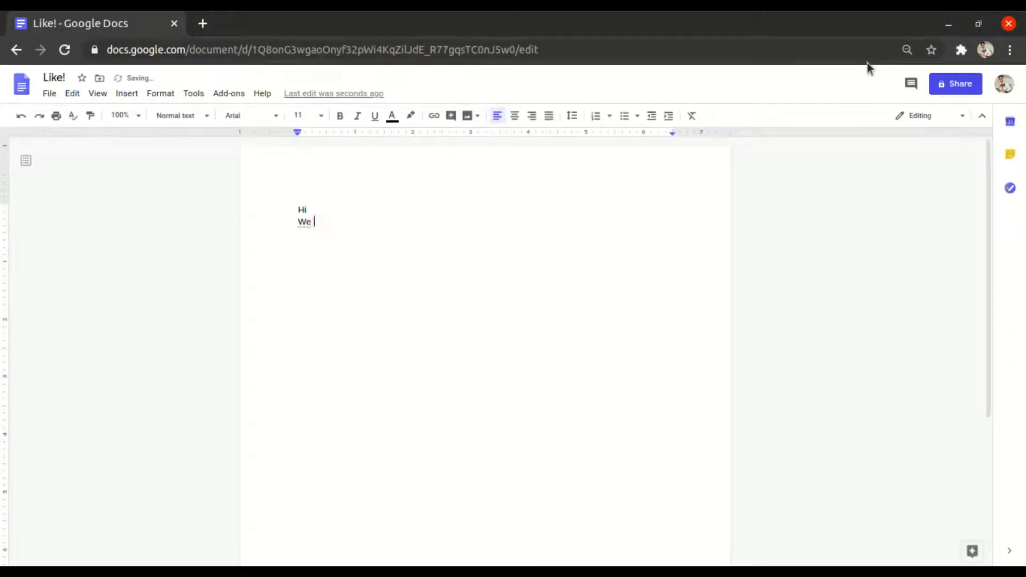
# Type 'are KU students' after 'We' on the second line of Like!
pyautogui.write('are KU st')
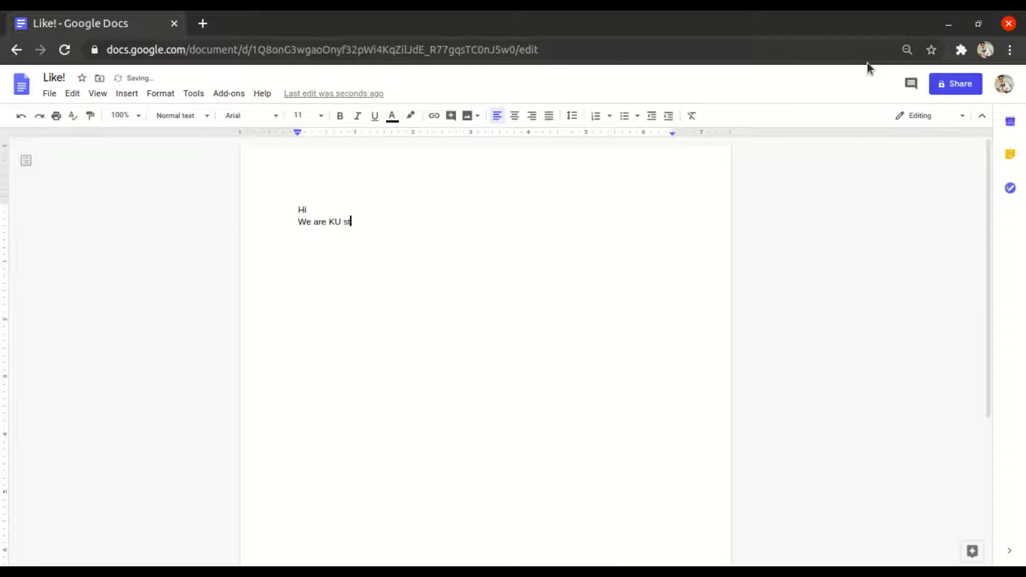
pyautogui.write('udents')
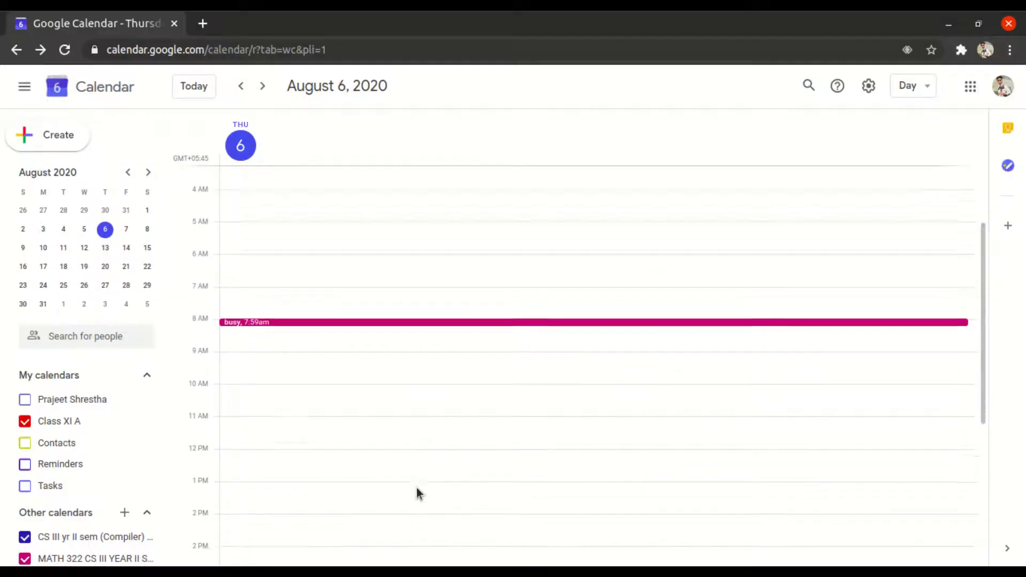
# Save 'My Event' for August 6, 6:30–7:30pm and show its more-actions menu
pyautogui.scroll(-3)
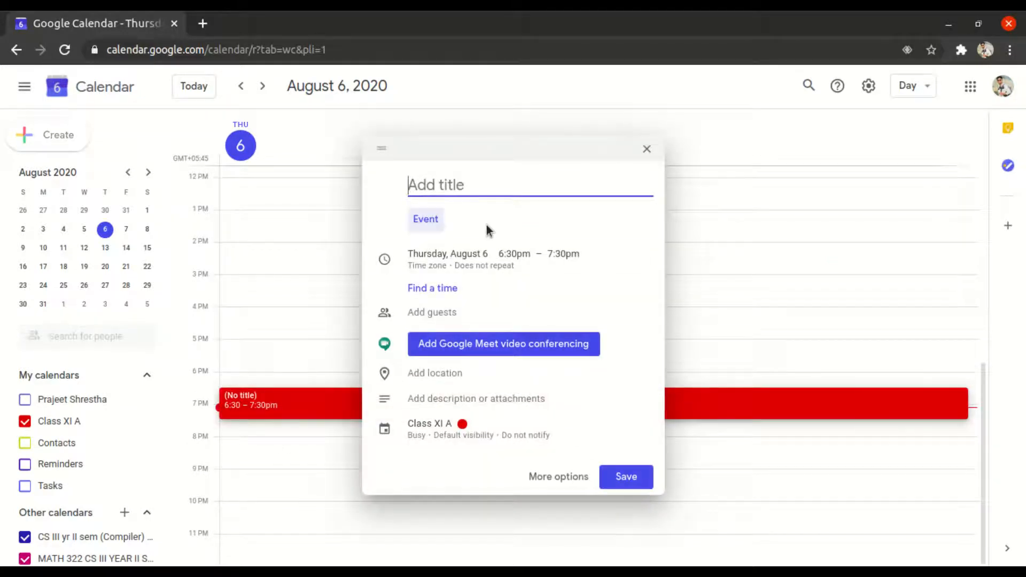
pyautogui.write('My')
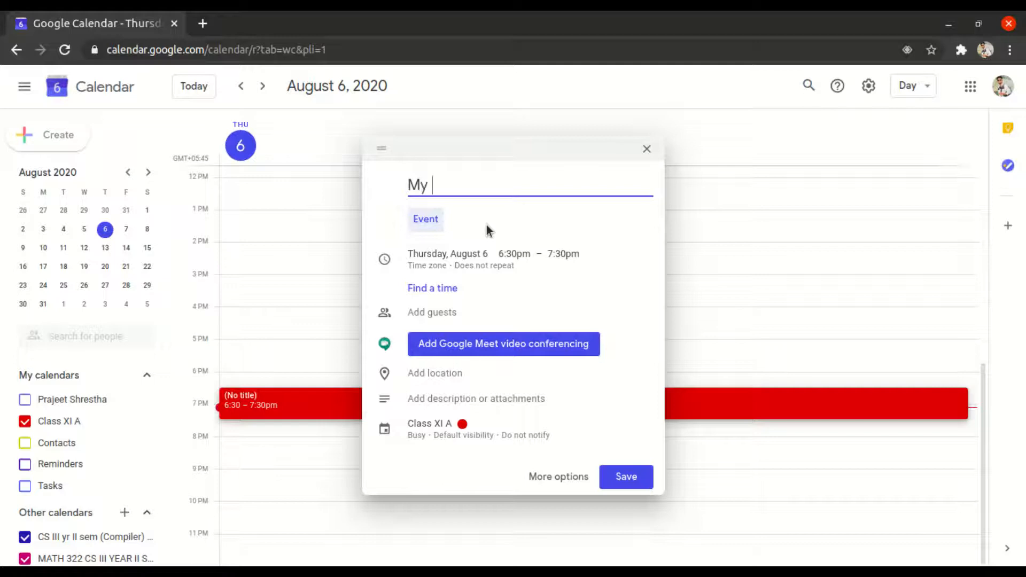
pyautogui.write('Event')
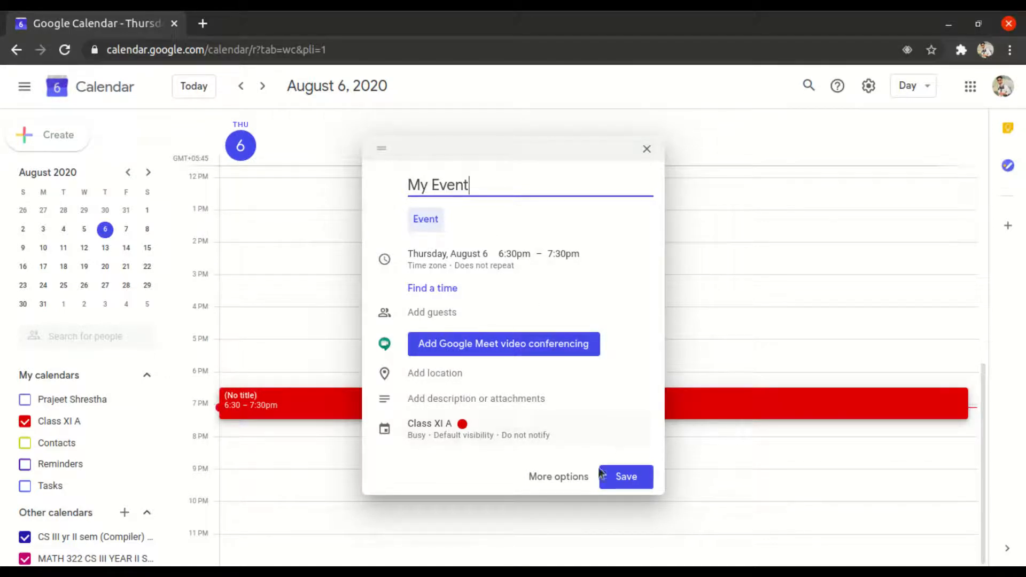
pyautogui.click(625, 476)
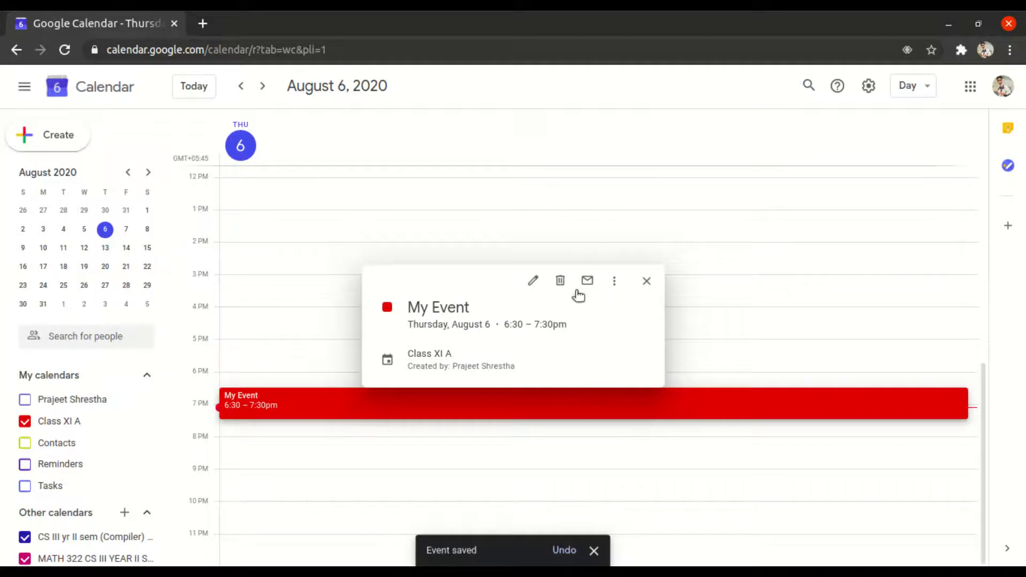
pyautogui.click(614, 281)
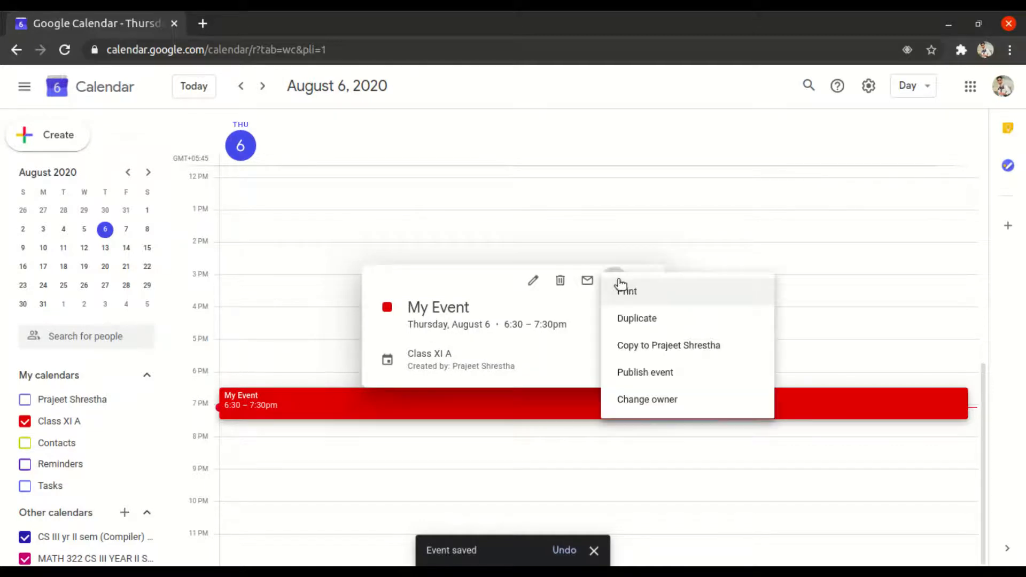
pyautogui.moveTo(608, 303)
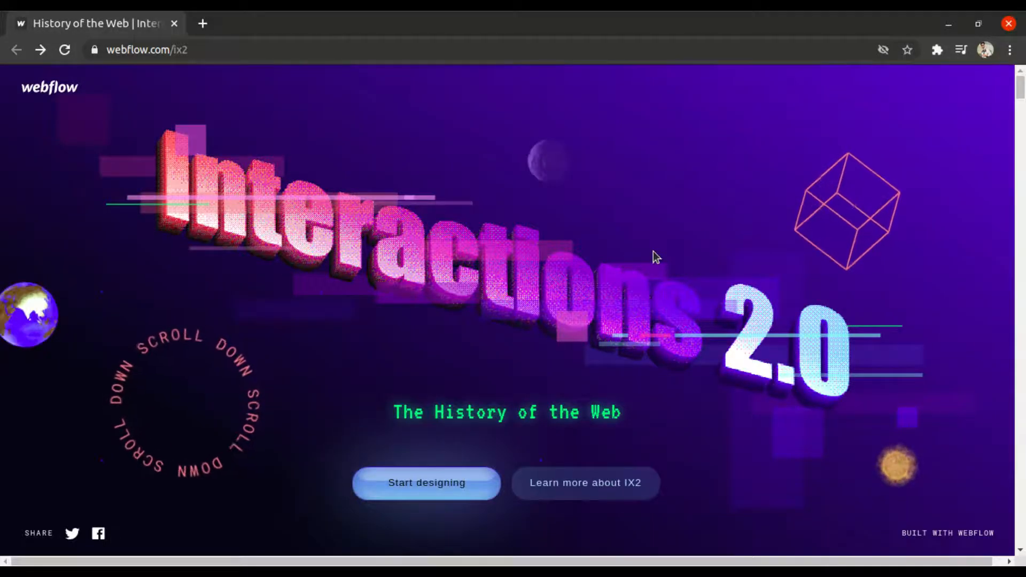
# Scroll the Webflow History of the Web page to 'Let's build the unimaginable together.'
pyautogui.scroll(-3)
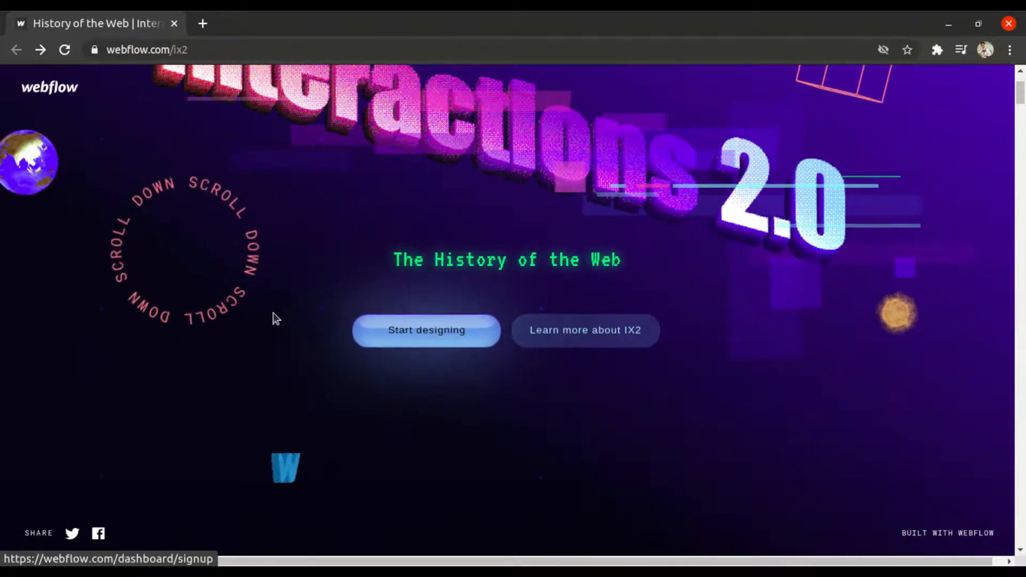
pyautogui.moveTo(72, 534)
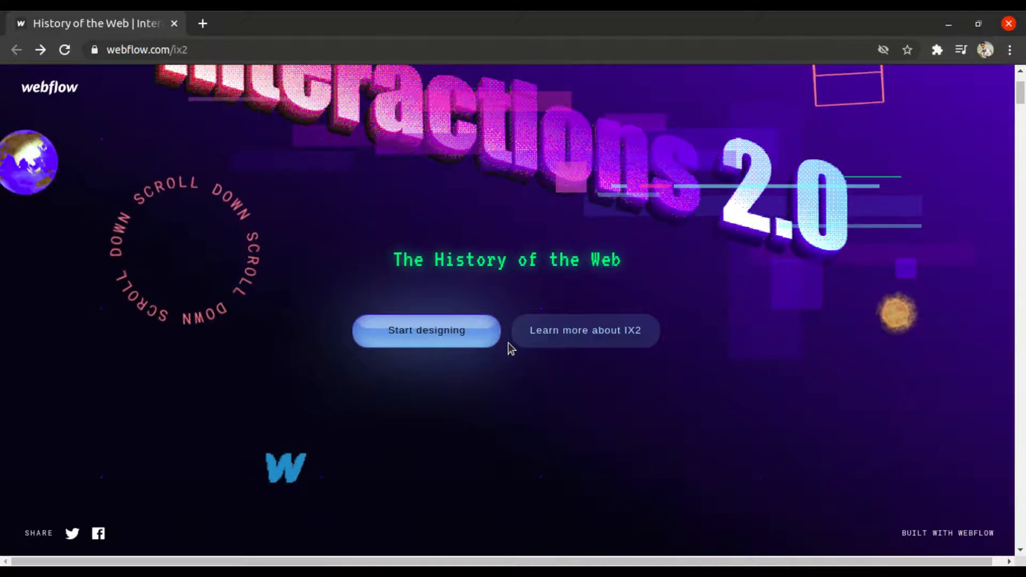
pyautogui.scroll(-3)
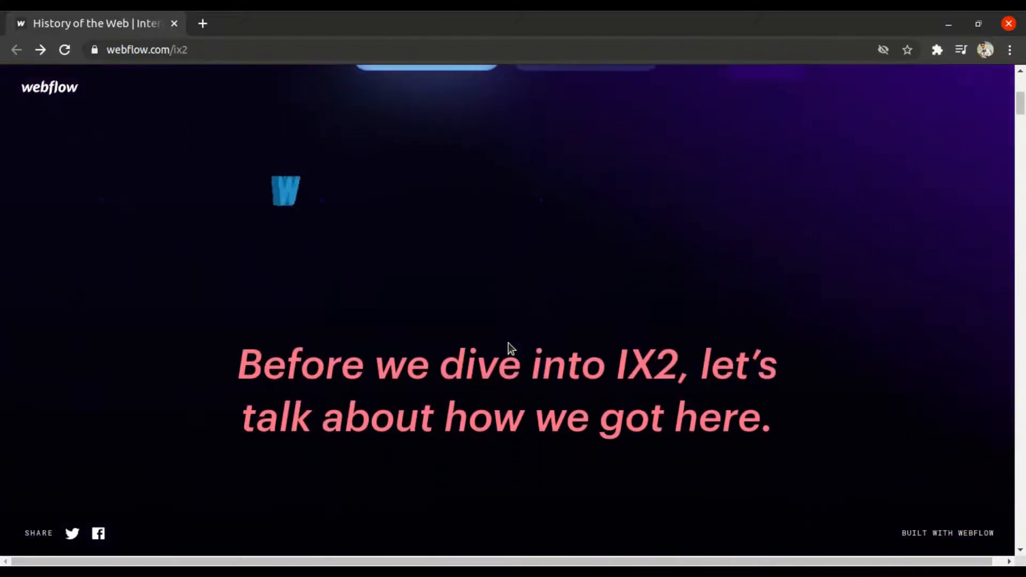
pyautogui.scroll(-3)
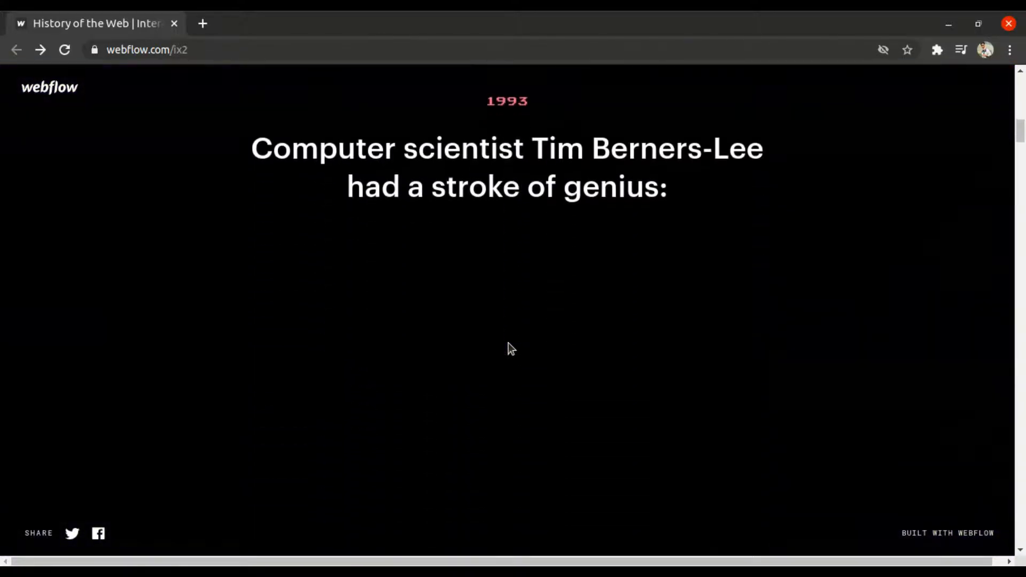
pyautogui.scroll(-3)
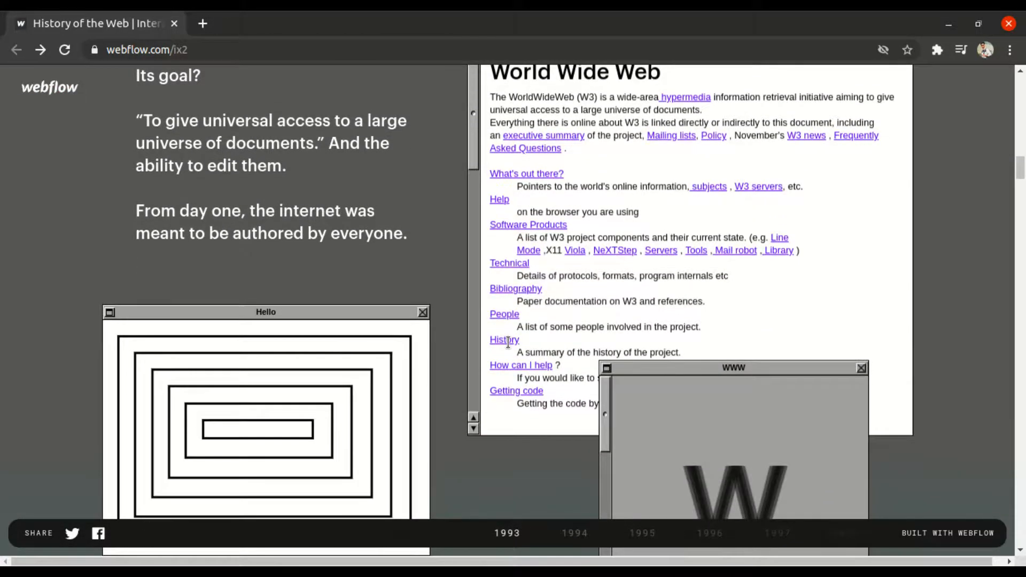
pyautogui.scroll(-3)
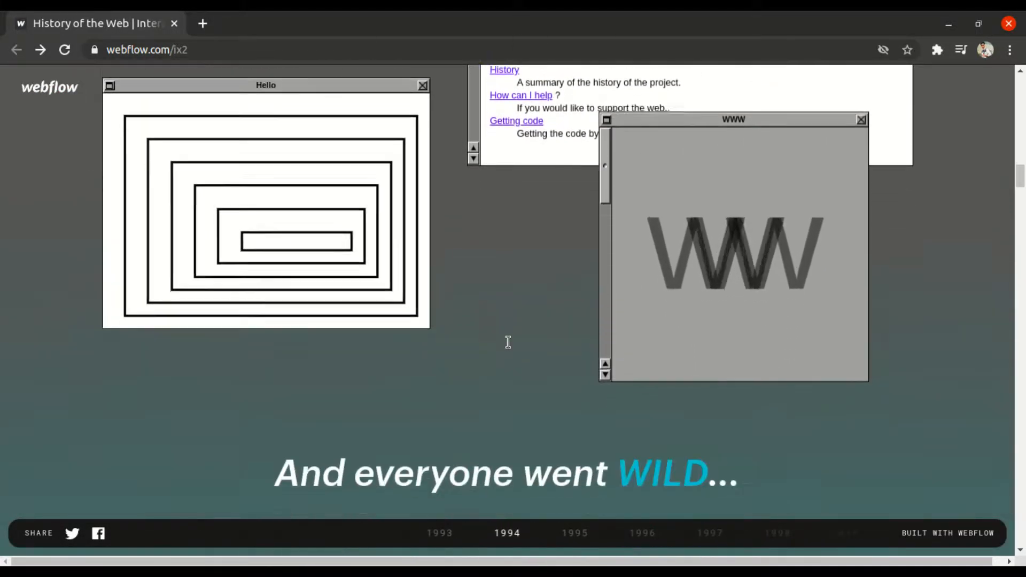
pyautogui.scroll(-3)
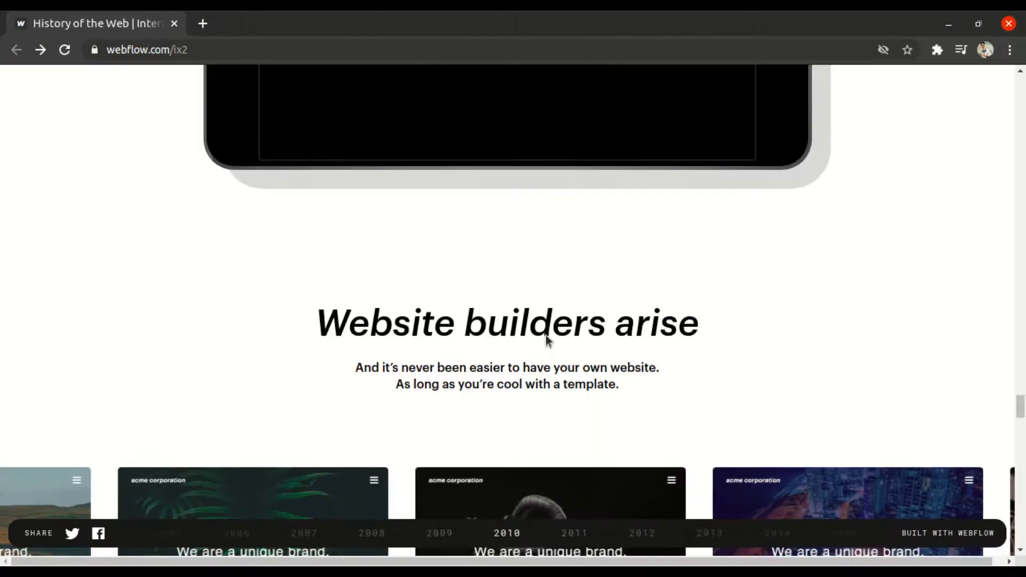
pyautogui.scroll(-3)
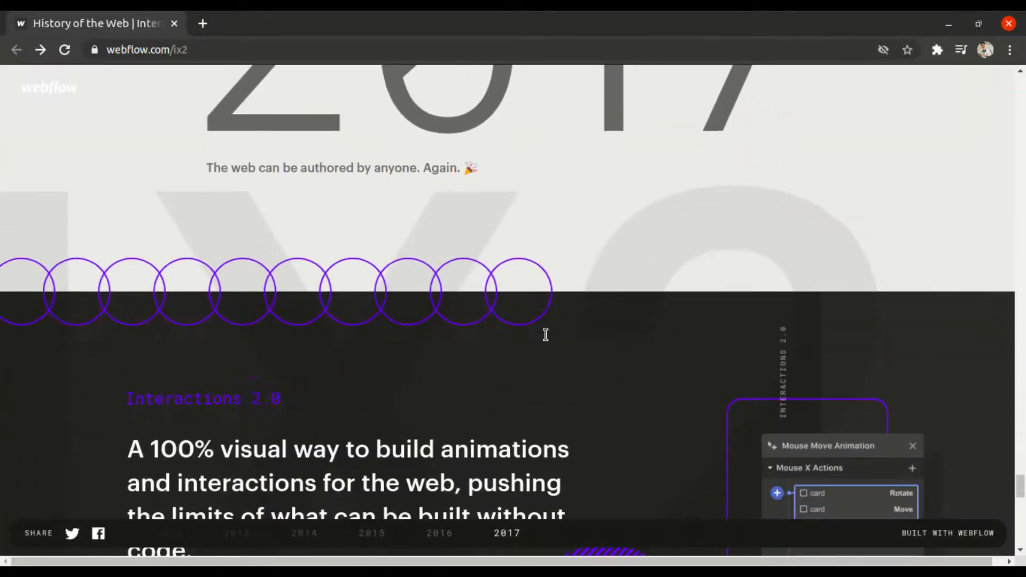
pyautogui.scroll(-3)
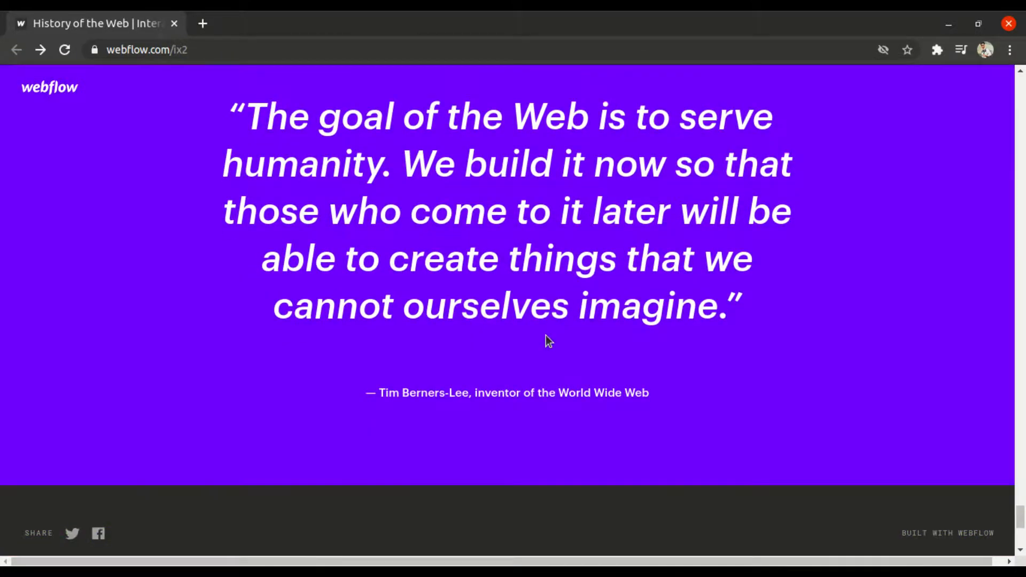
pyautogui.scroll(-3)
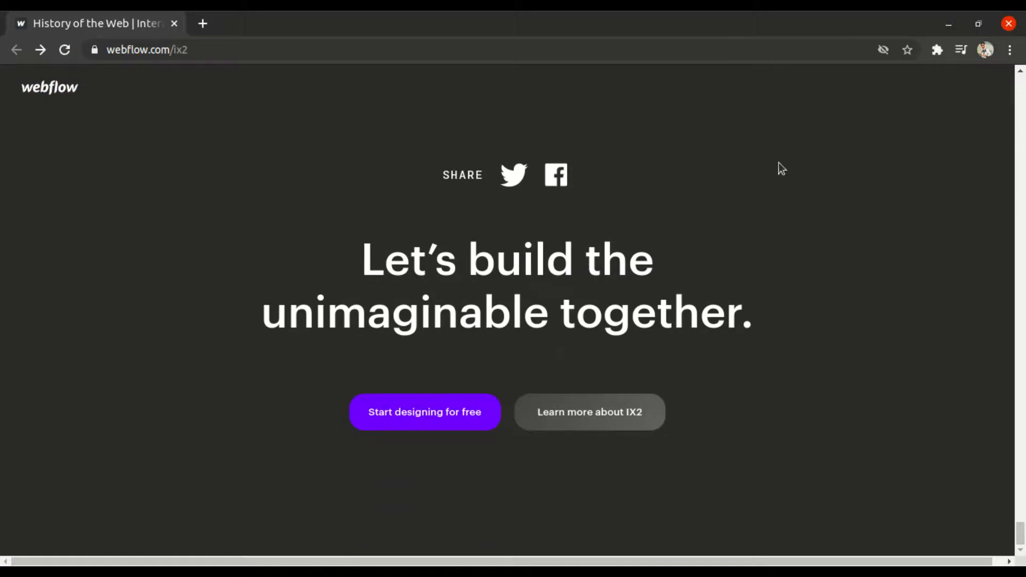
pyautogui.moveTo(865, 51)
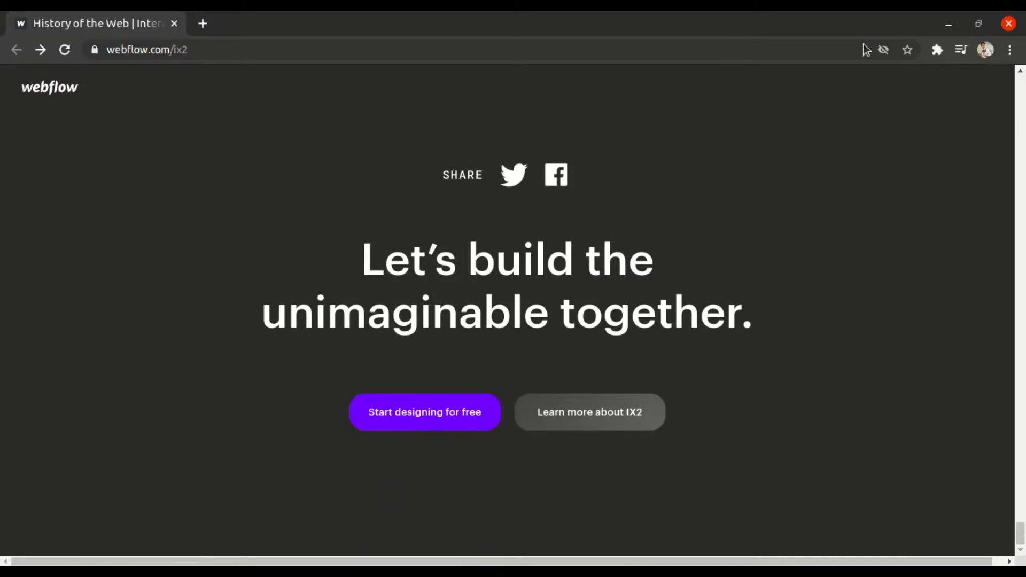